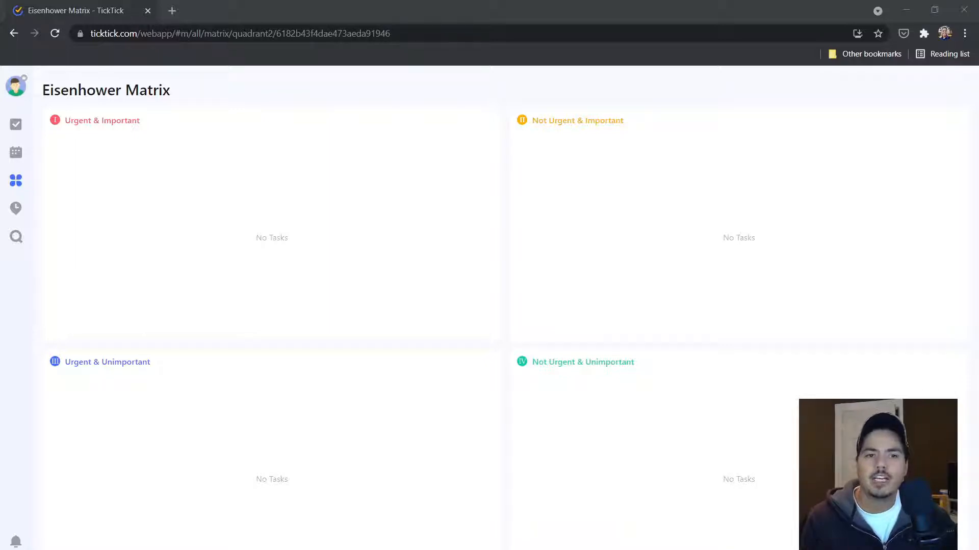
mouse_move(35, 405)
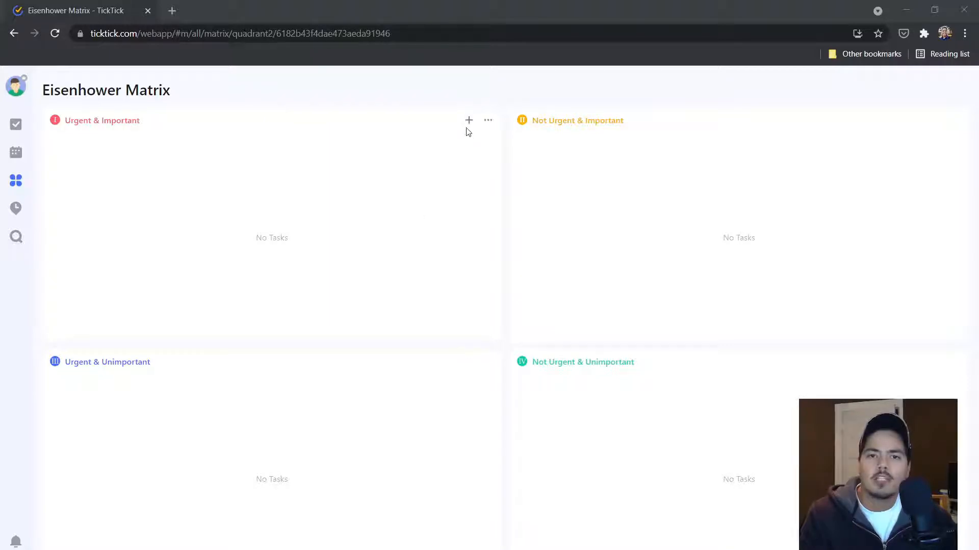
mouse_move(468, 125)
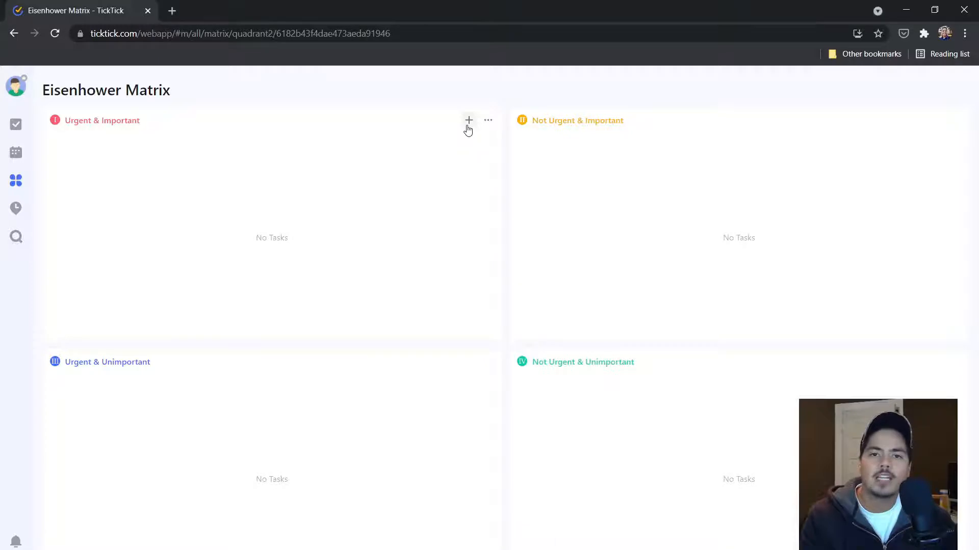
Add 'Walk the dog' as a new Urgent & Important task due today.
click(469, 120)
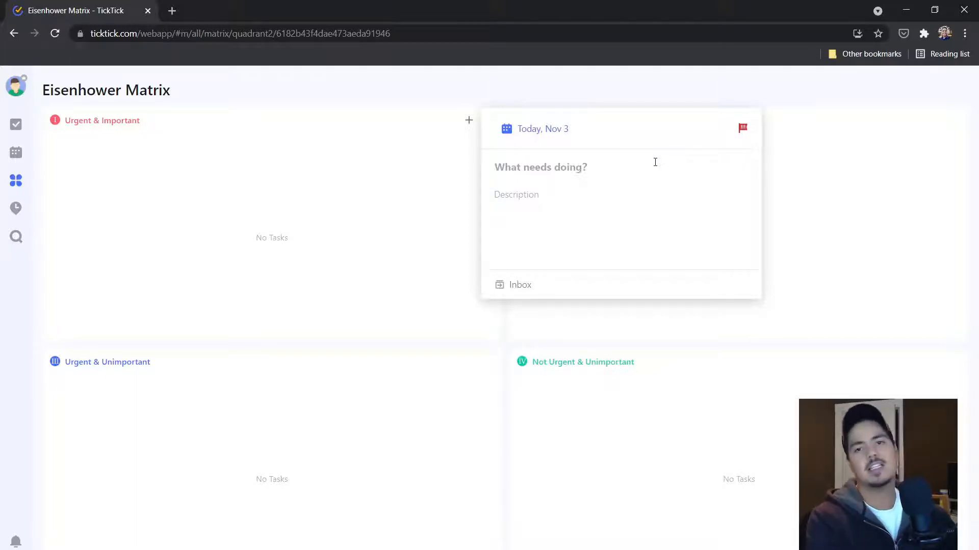
text(Walk the dog)
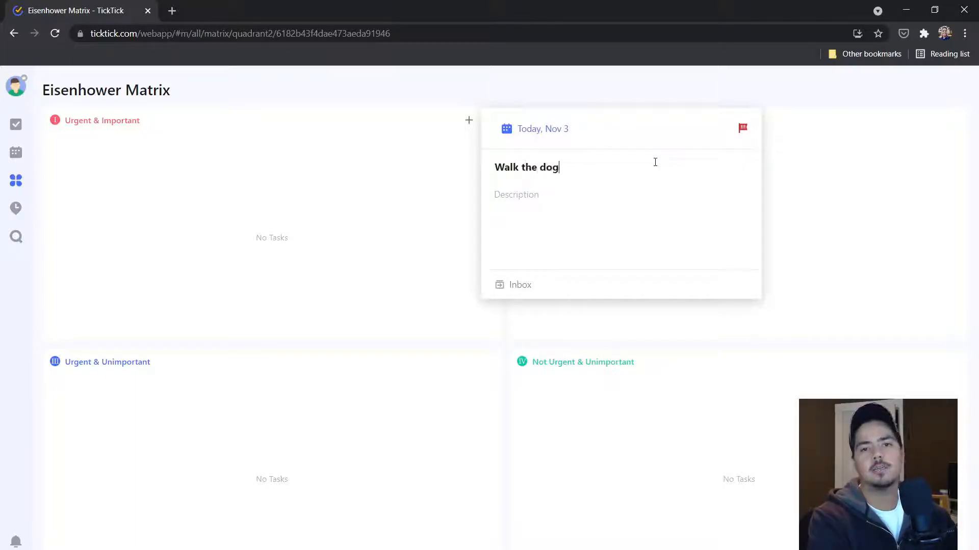
mouse_move(387, 253)
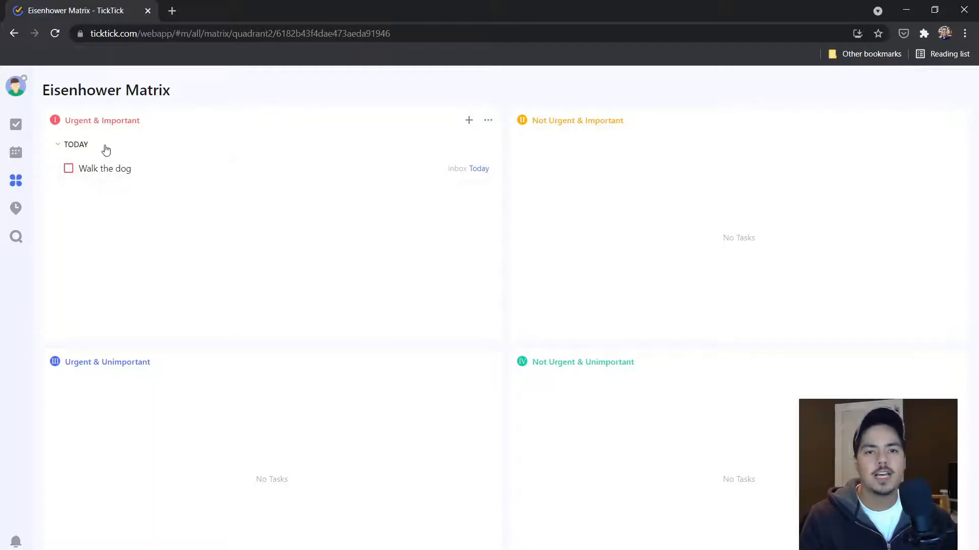
mouse_move(77, 208)
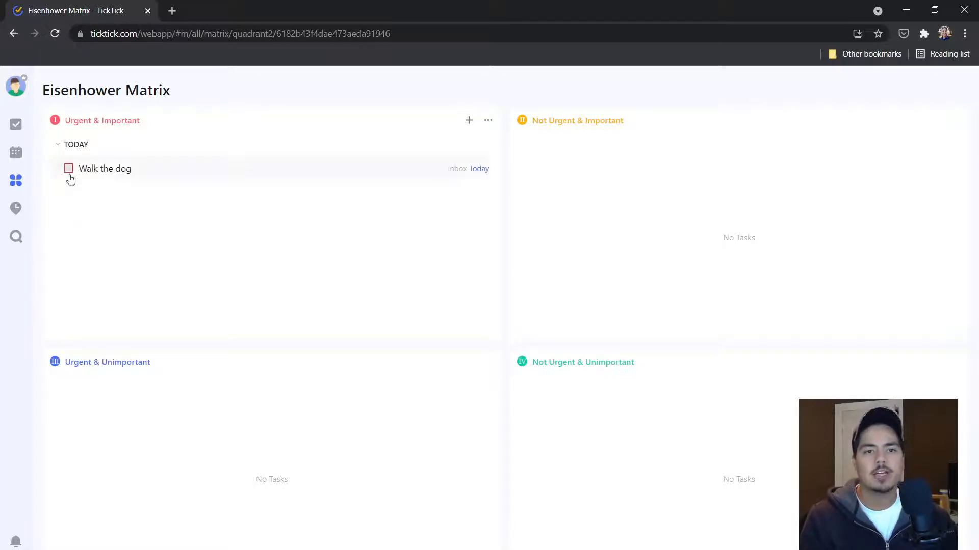
mouse_move(119, 245)
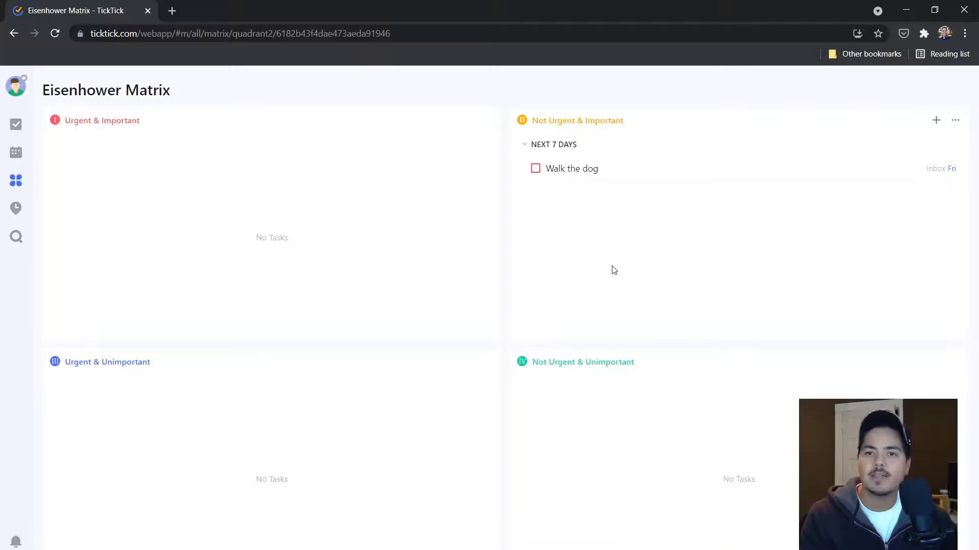
mouse_move(944, 208)
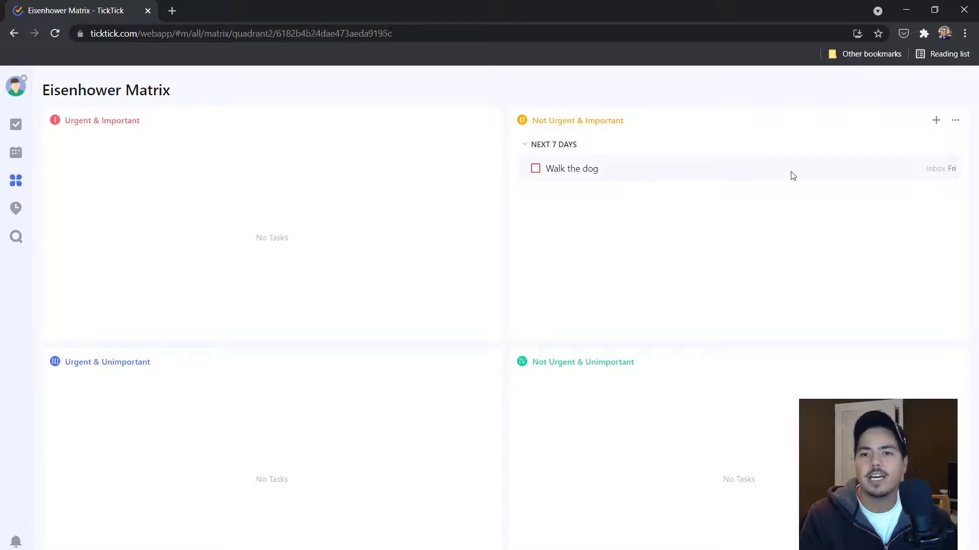
Open Walk the dog's details to confirm its Friday, Nov 5 due date.
click(571, 169)
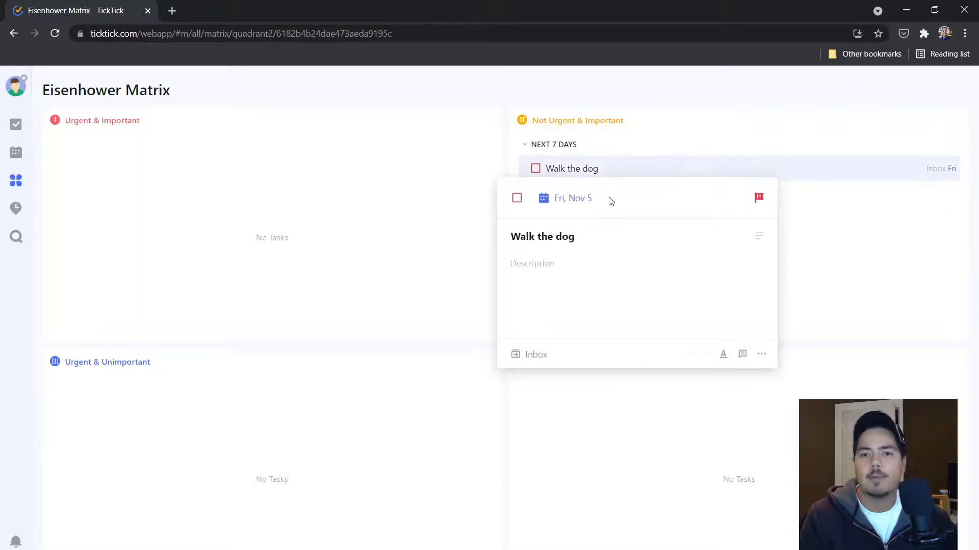
mouse_move(783, 180)
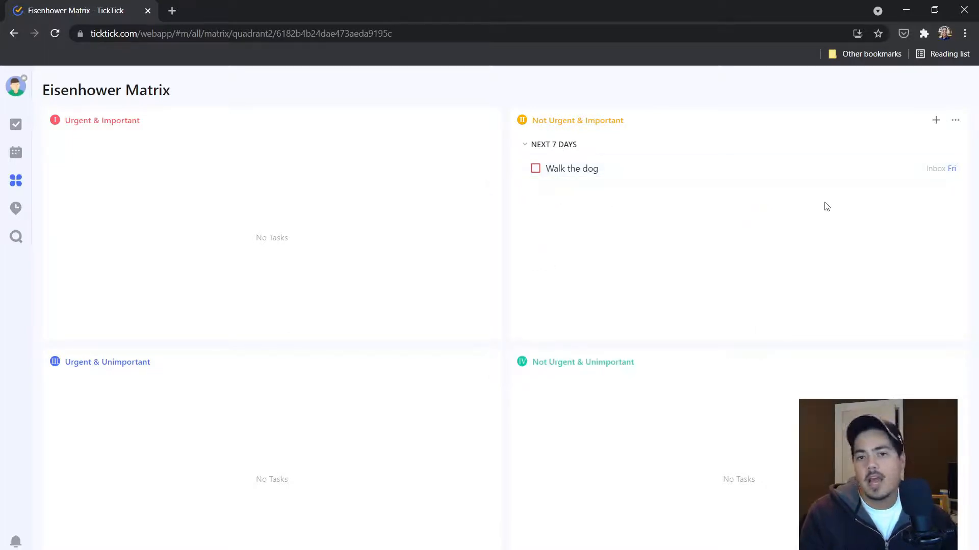
mouse_move(633, 191)
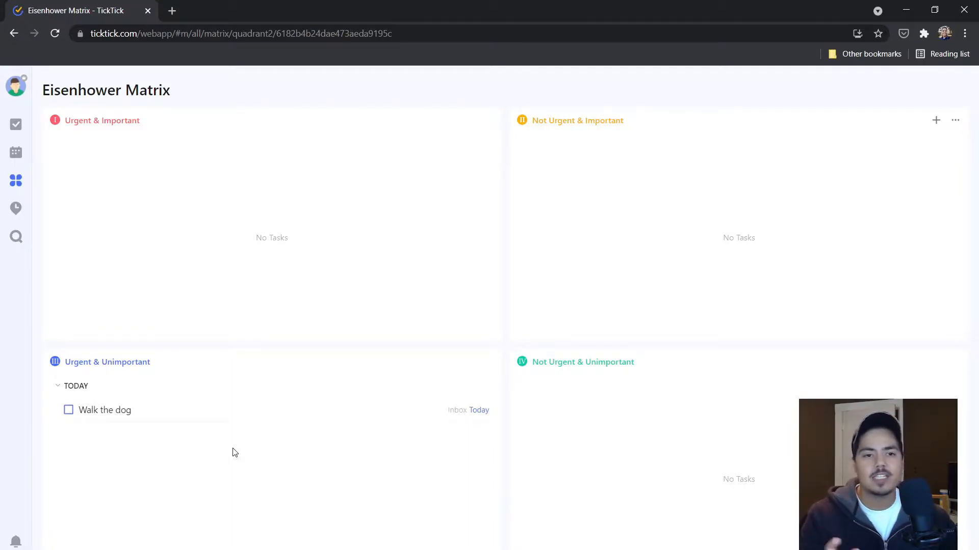
mouse_move(172, 423)
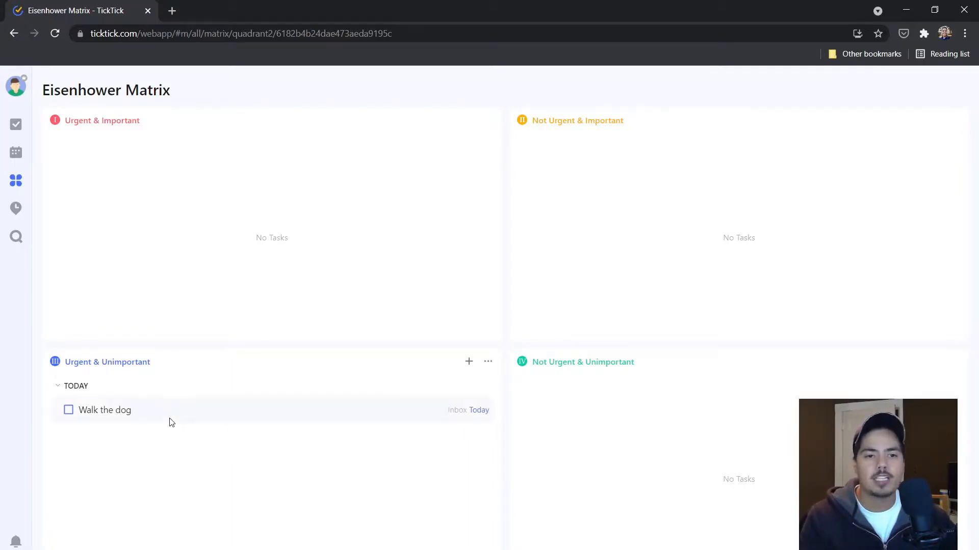
Open Walk the dog's details to confirm it is due today, Nov 3.
click(105, 410)
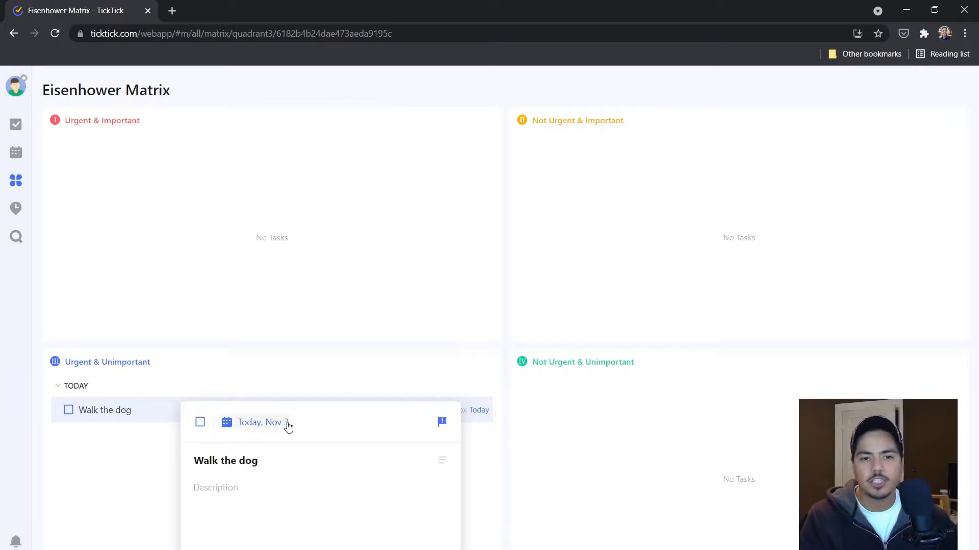
mouse_move(5, 475)
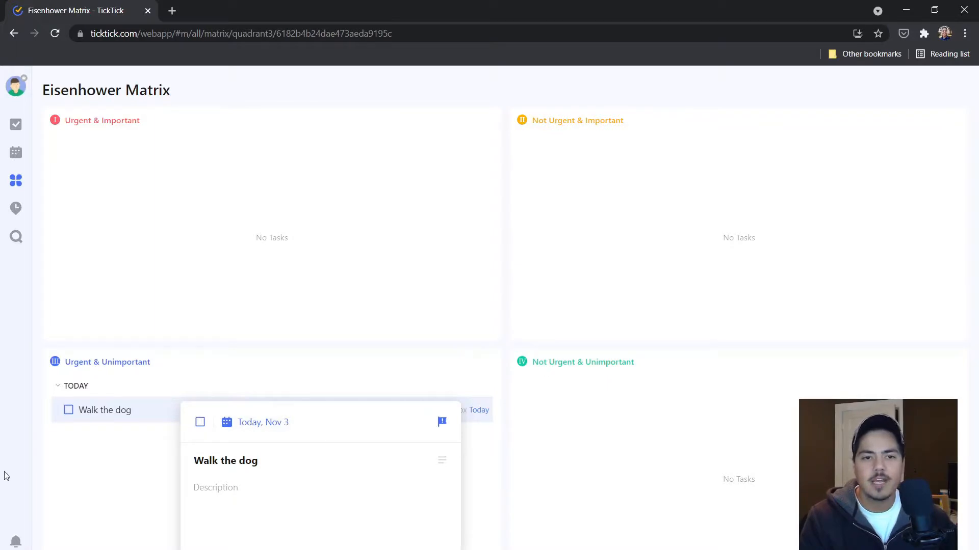